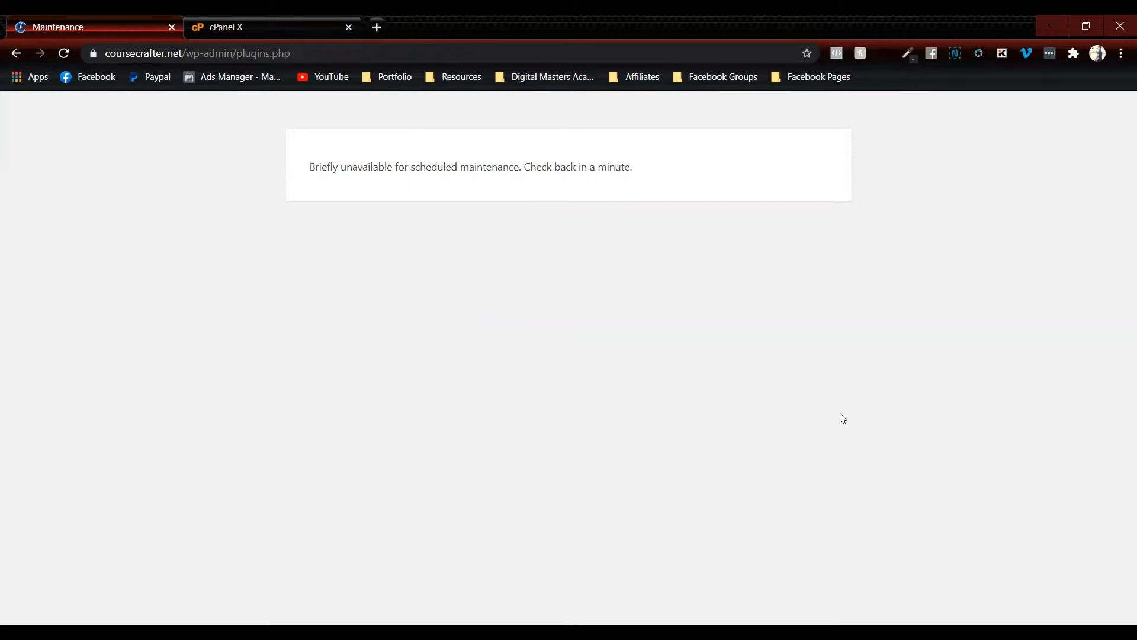
{"action": "mouse_move", "coordinate": [449, 465]}
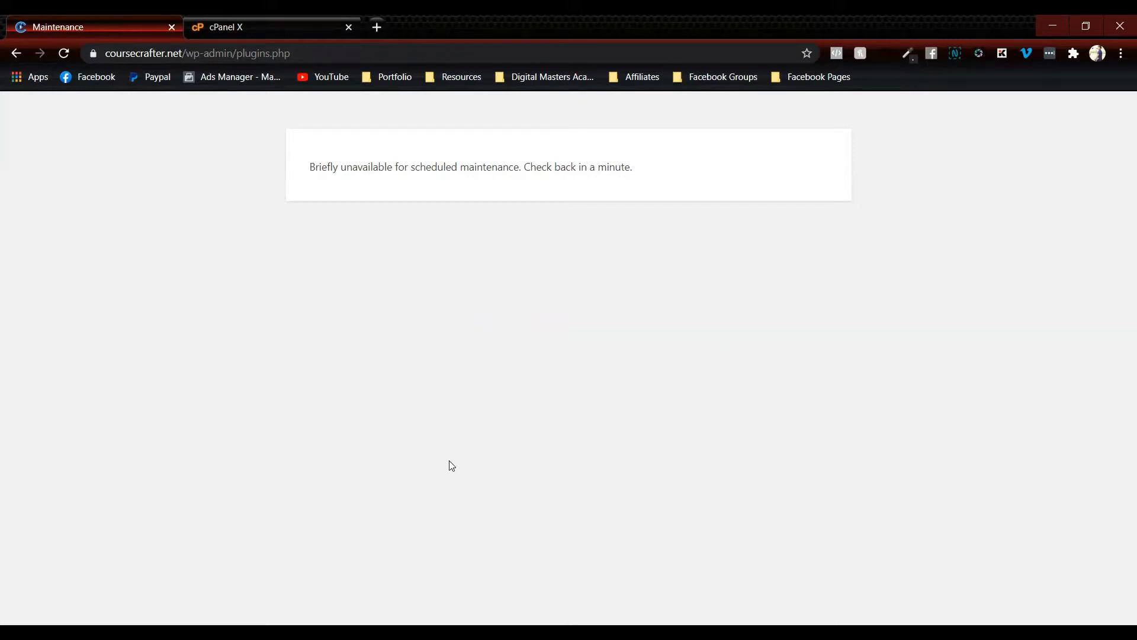
{"action": "mouse_move", "coordinate": [464, 460]}
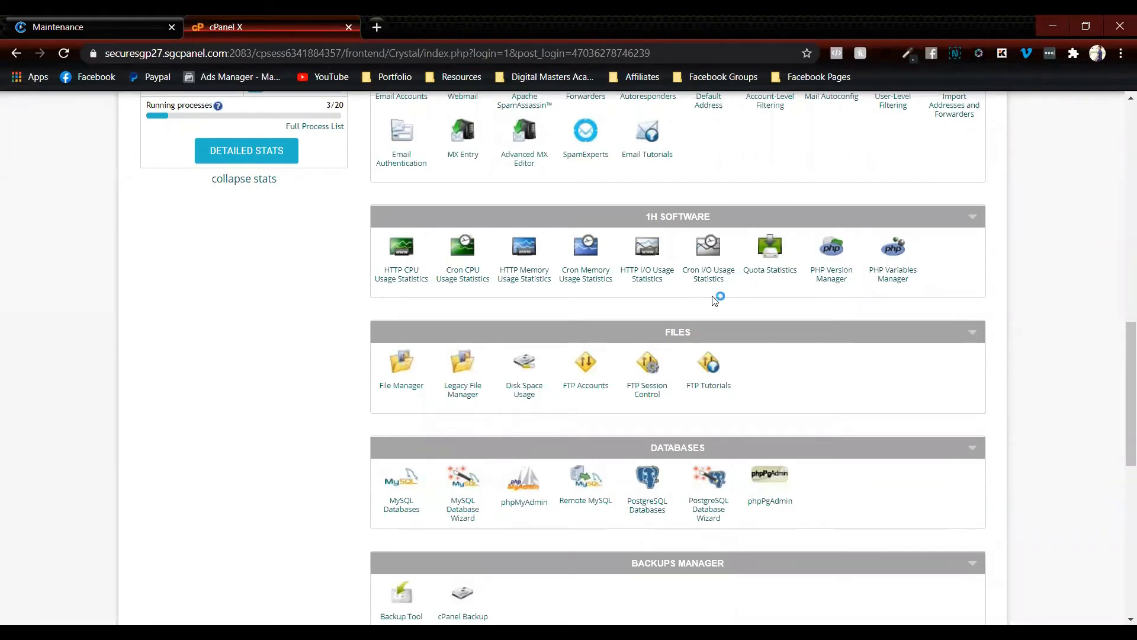
{"action": "mouse_move", "coordinate": [372, 400]}
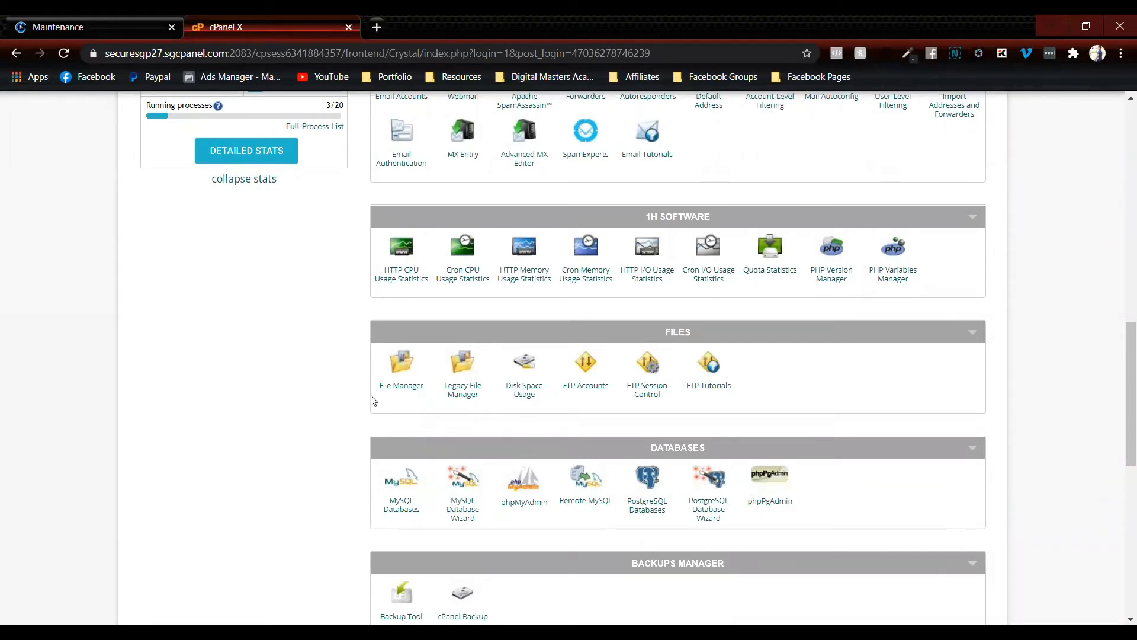
- Launch File Manager at the Public FTP Root with Show Hidden Files enabled
{"action": "left_click", "coordinate": [401, 363]}
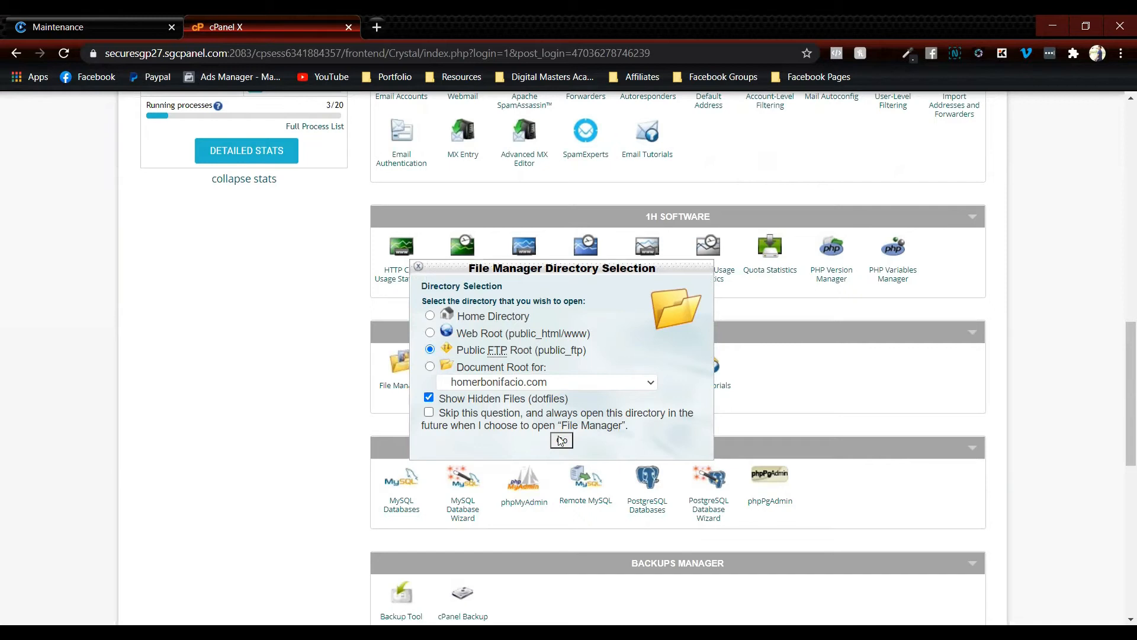
{"action": "left_click", "coordinate": [560, 441]}
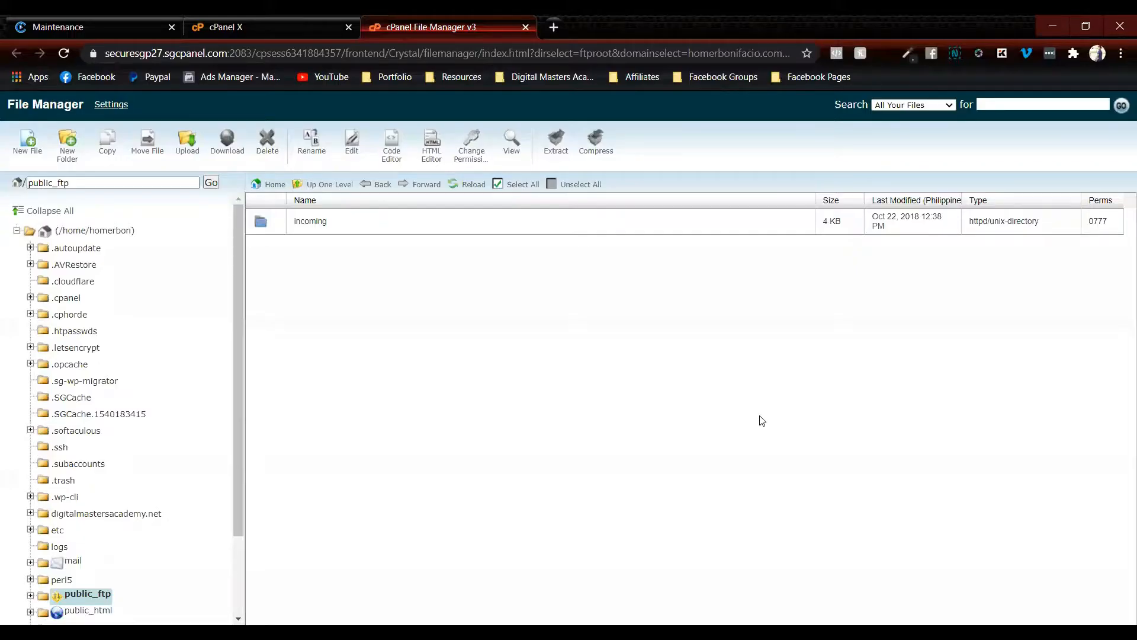
{"action": "mouse_move", "coordinate": [375, 461]}
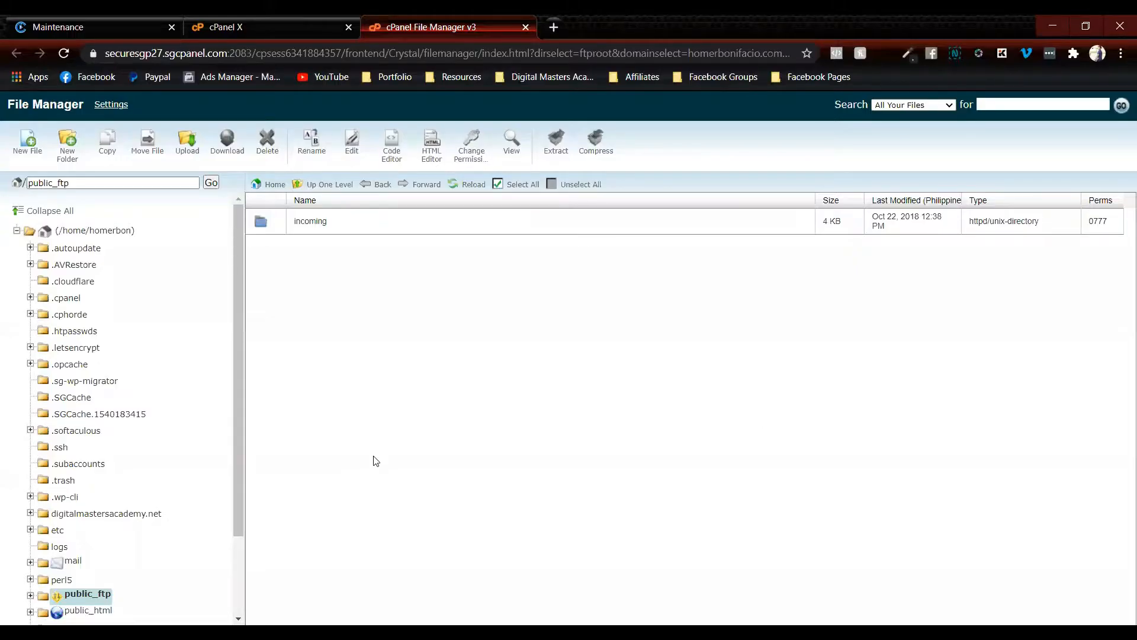
{"action": "mouse_move", "coordinate": [206, 225]}
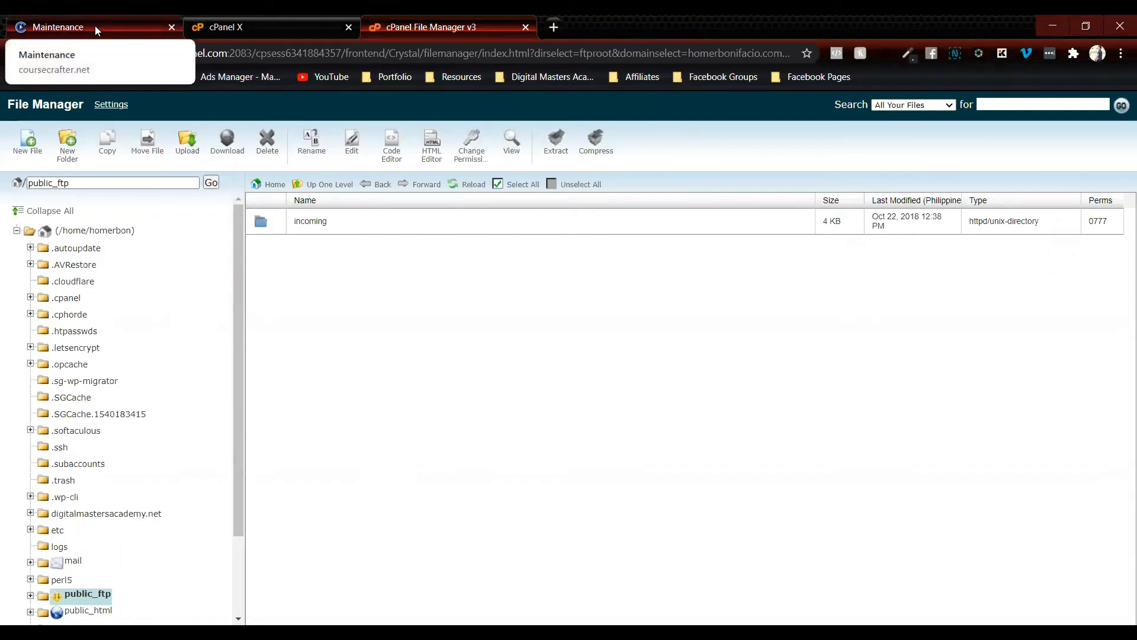
{"action": "left_click", "coordinate": [58, 28]}
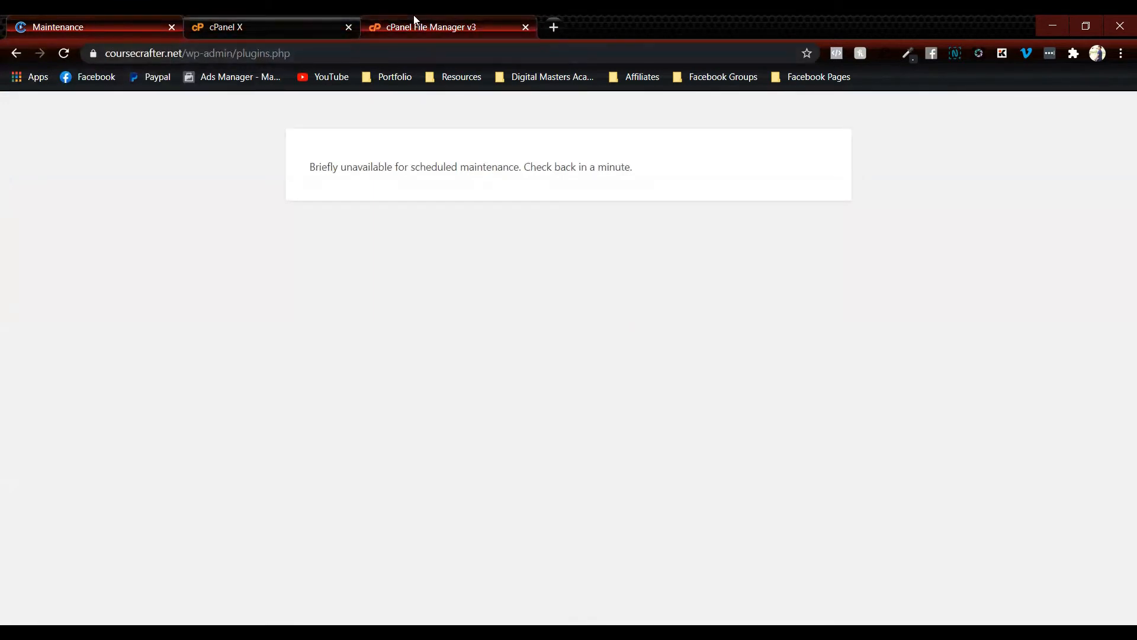
{"action": "left_click", "coordinate": [428, 28]}
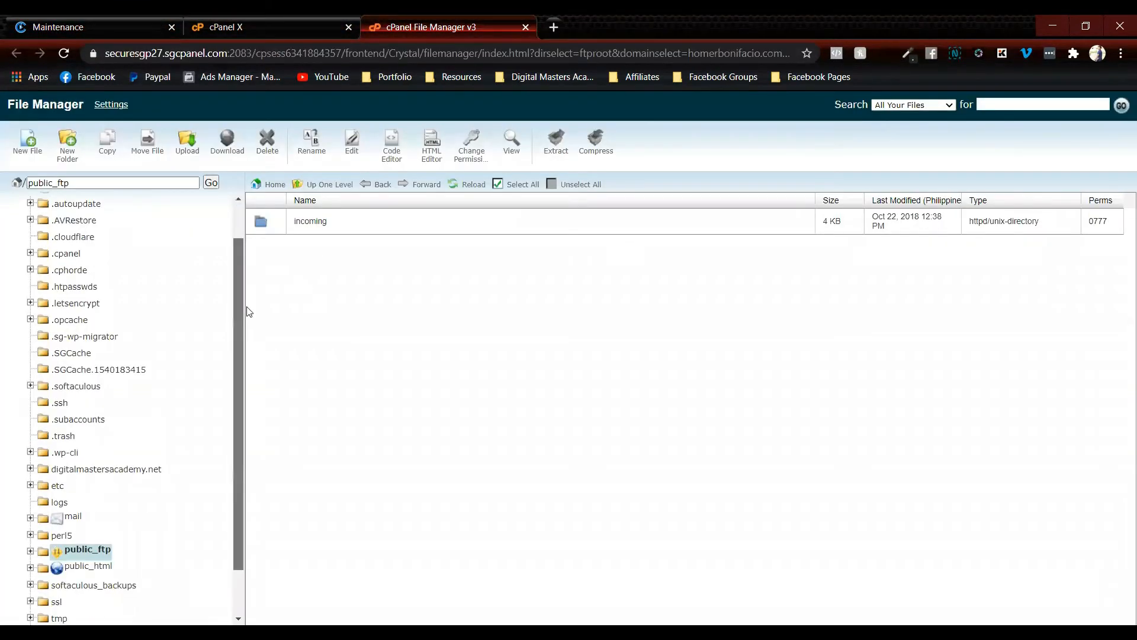
{"action": "scroll", "scroll_direction": "down", "scroll_amount": 3}
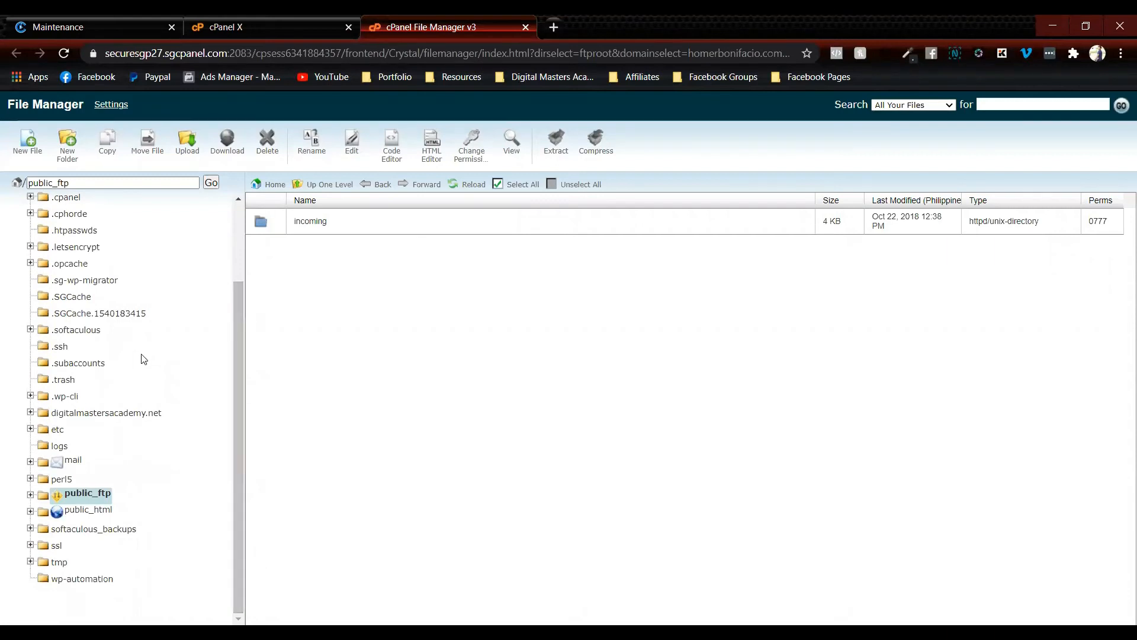
{"action": "mouse_move", "coordinate": [86, 515]}
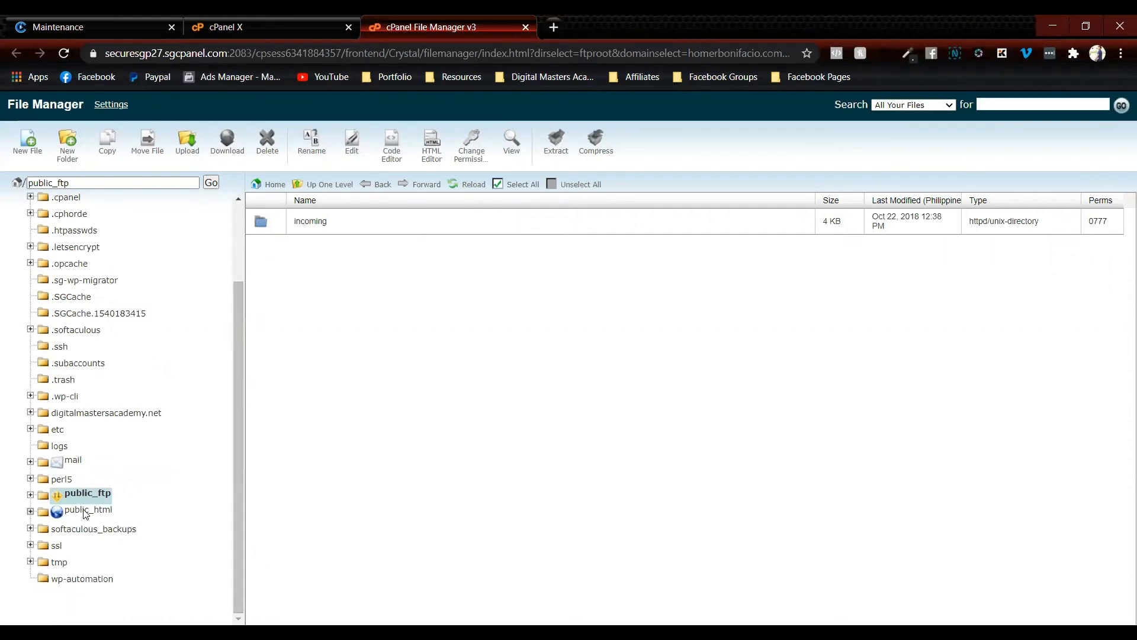
- Remove .maintenance from public_html > coursecrafter.net and confirm the deletion
{"action": "left_click", "coordinate": [87, 510]}
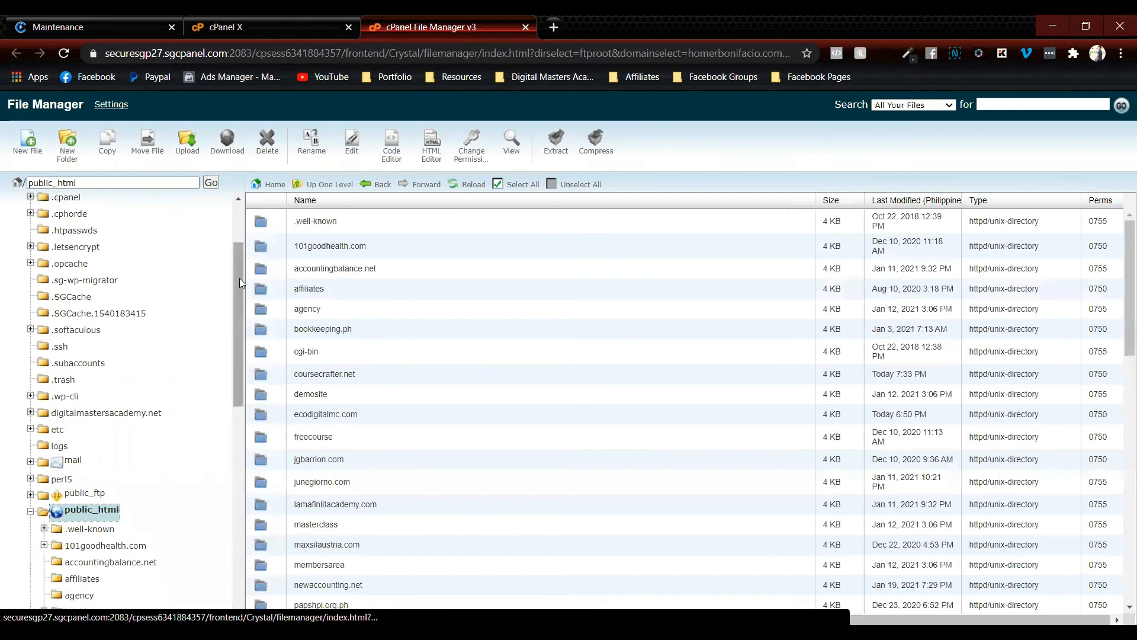
{"action": "scroll", "scroll_direction": "down", "scroll_amount": 3}
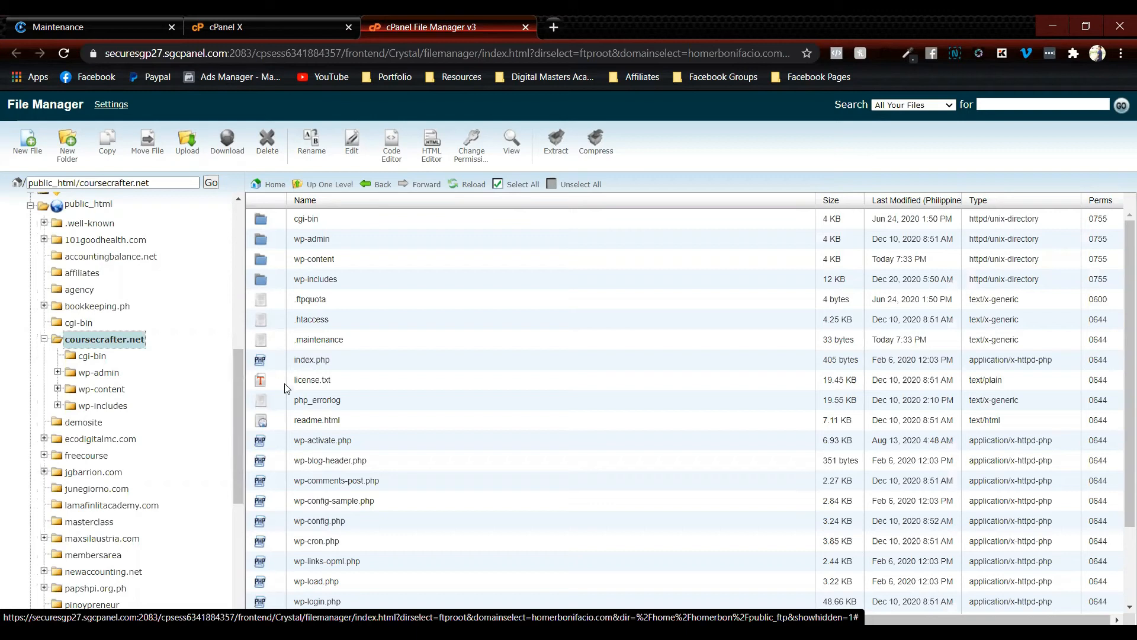
{"action": "left_click", "coordinate": [318, 339]}
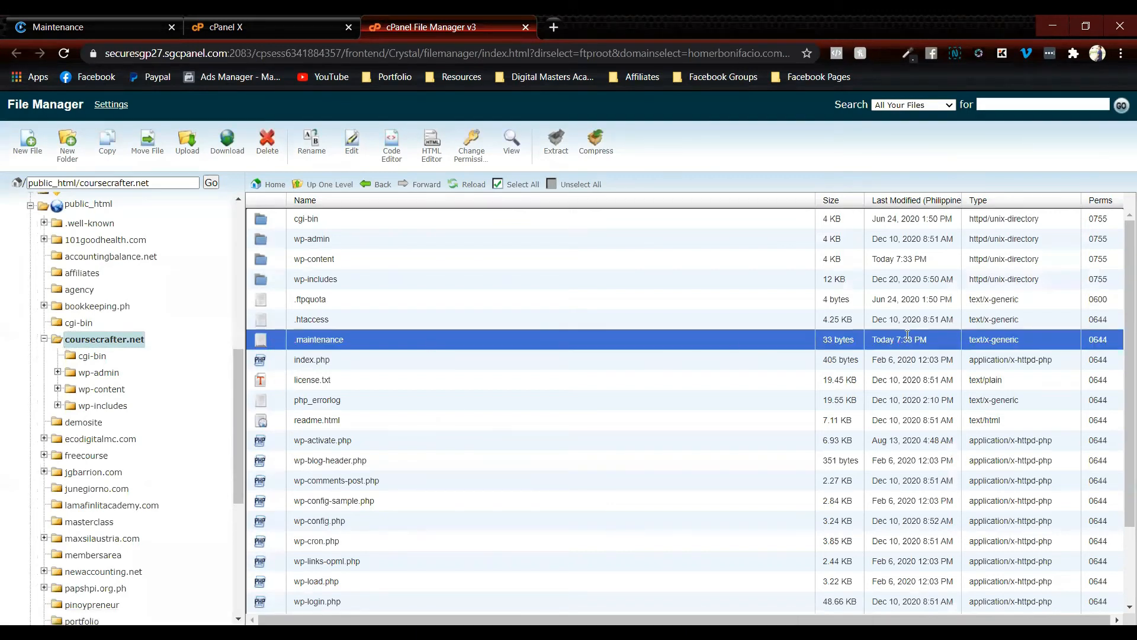
{"action": "mouse_move", "coordinate": [893, 352]}
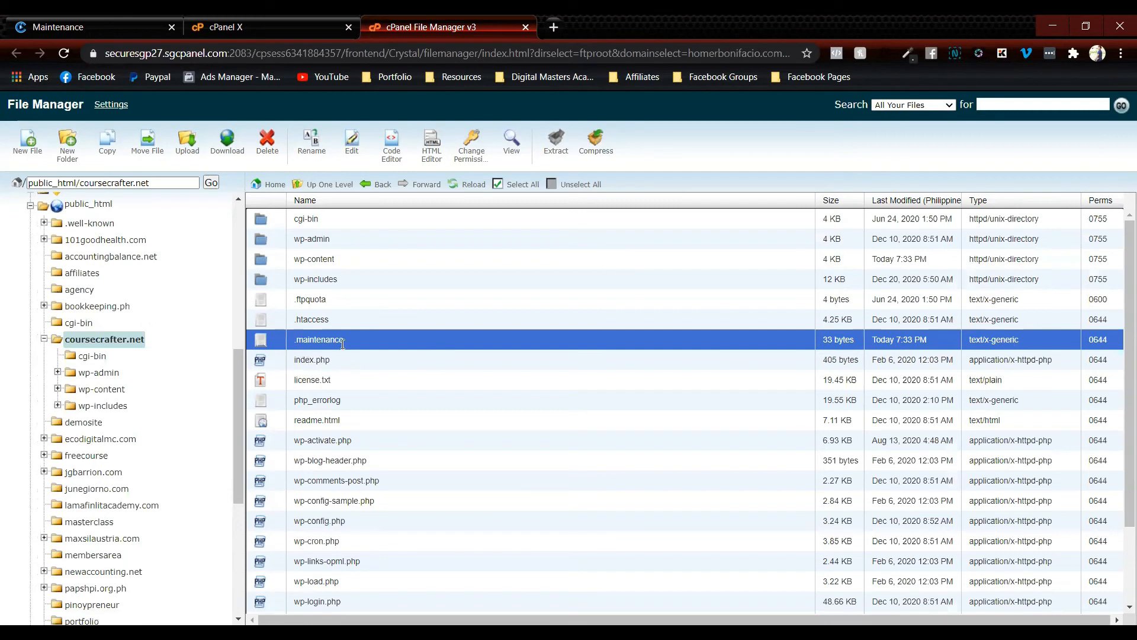
{"action": "left_click", "coordinate": [266, 142]}
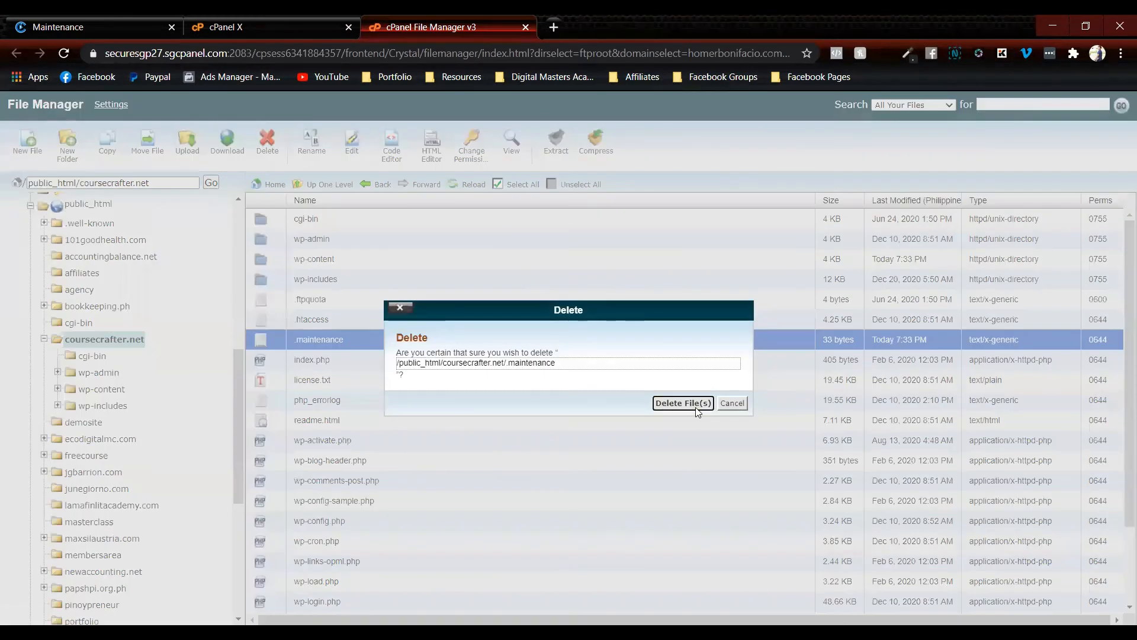
{"action": "left_click", "coordinate": [682, 403]}
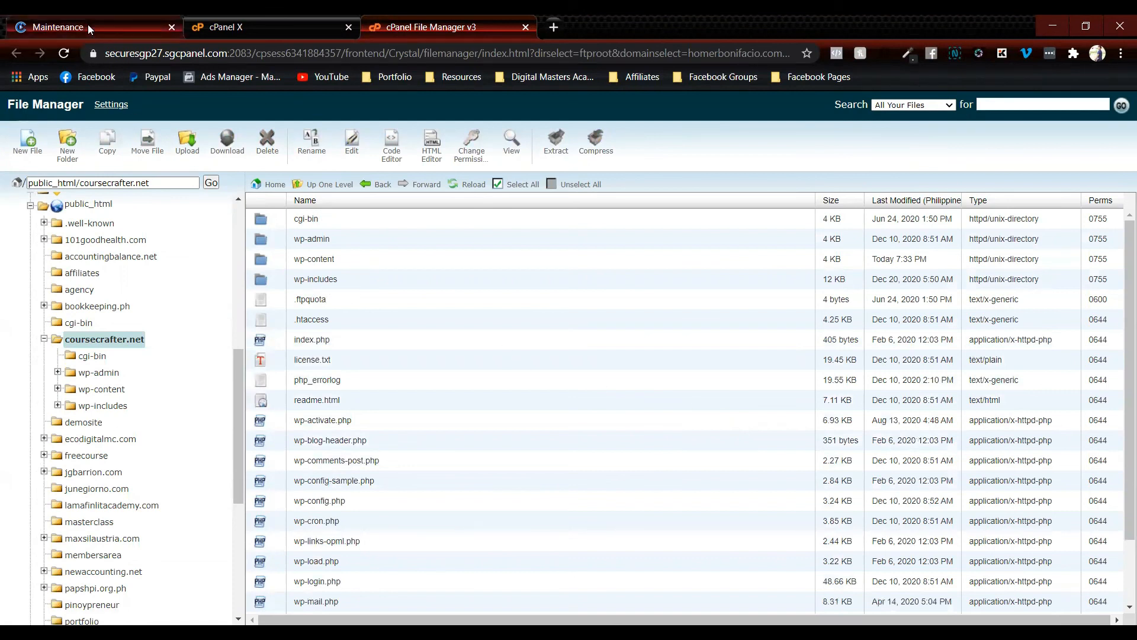
- Reload the Course Crafter Plugins admin page so it loads without the maintenance notice
{"action": "left_click", "coordinate": [58, 28]}
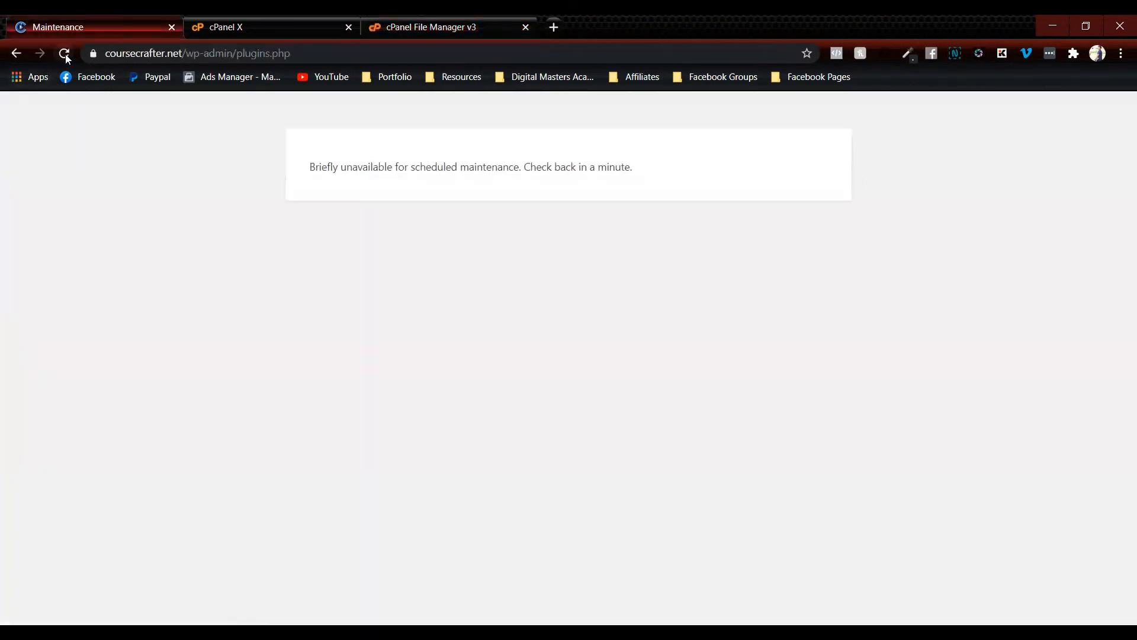
{"action": "left_click", "coordinate": [64, 53]}
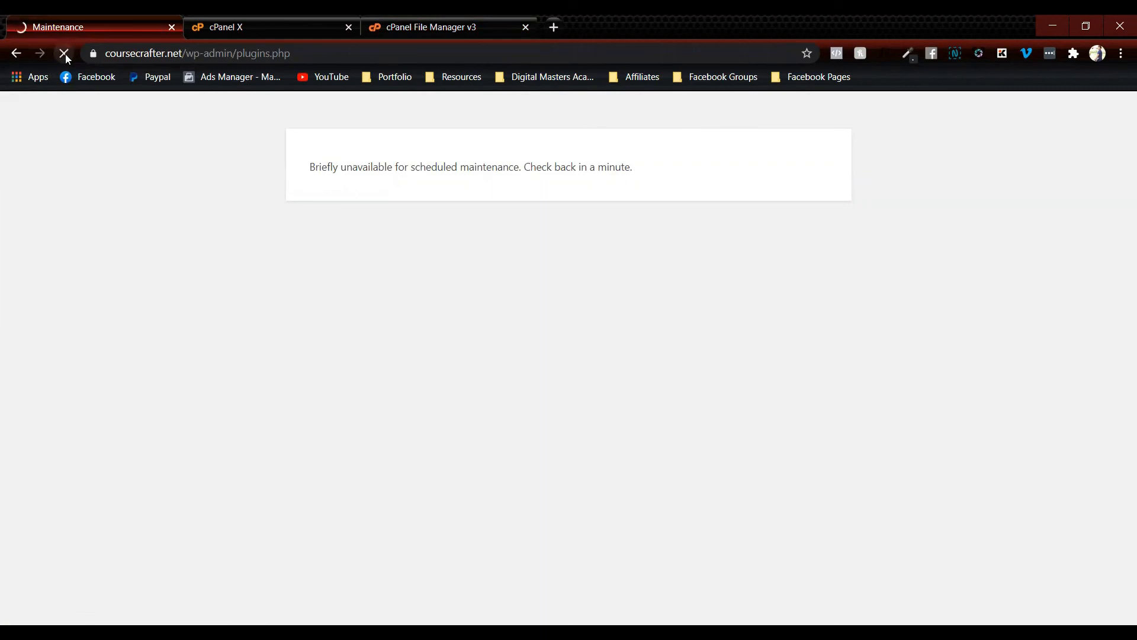
{"action": "left_click", "coordinate": [64, 53]}
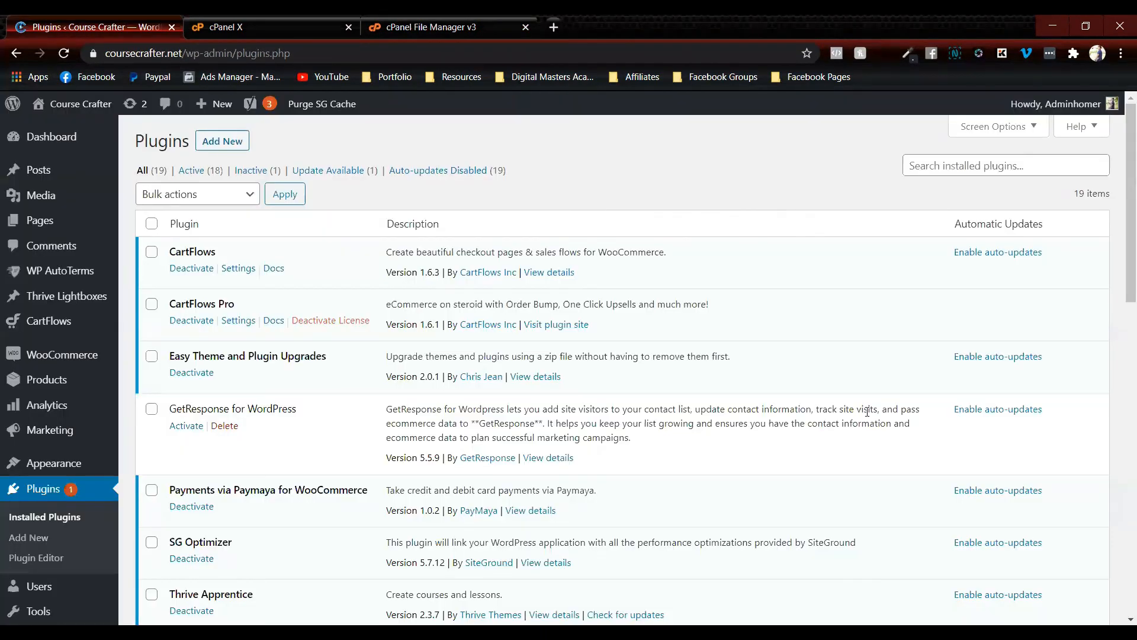
{"action": "mouse_move", "coordinate": [778, 455]}
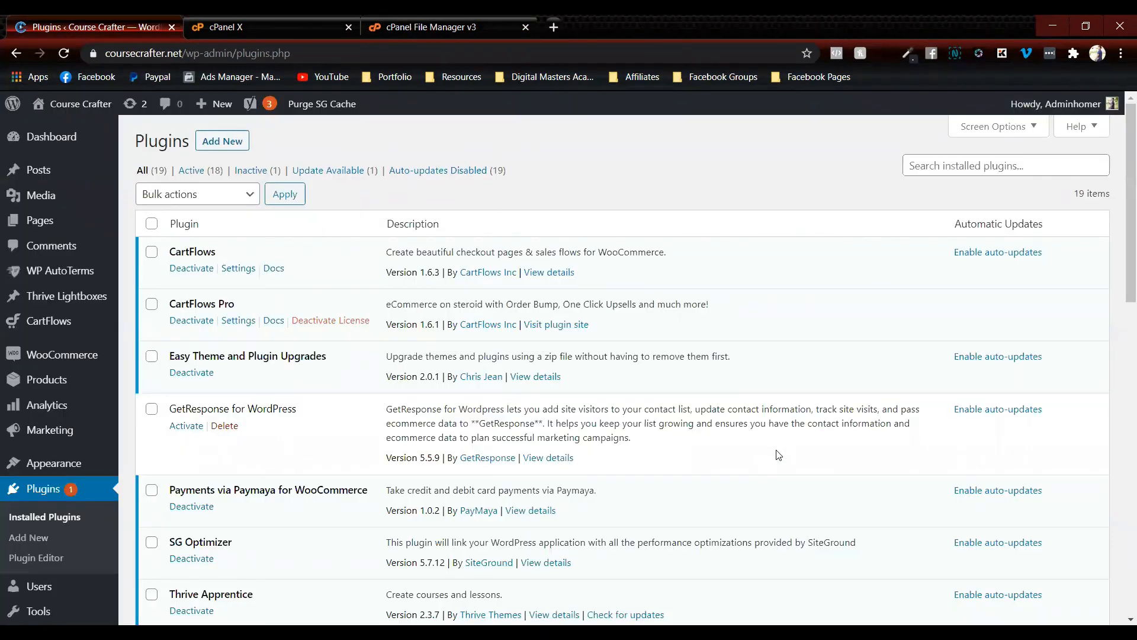